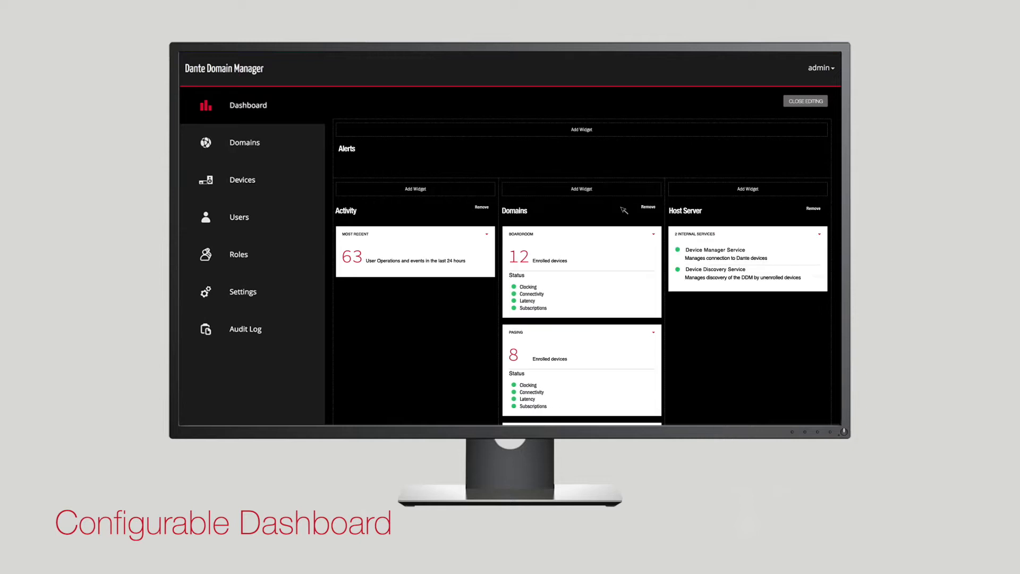
- Close dashboard editing to keep the Activity, Host Server and Domains layout
left_click(806, 101)
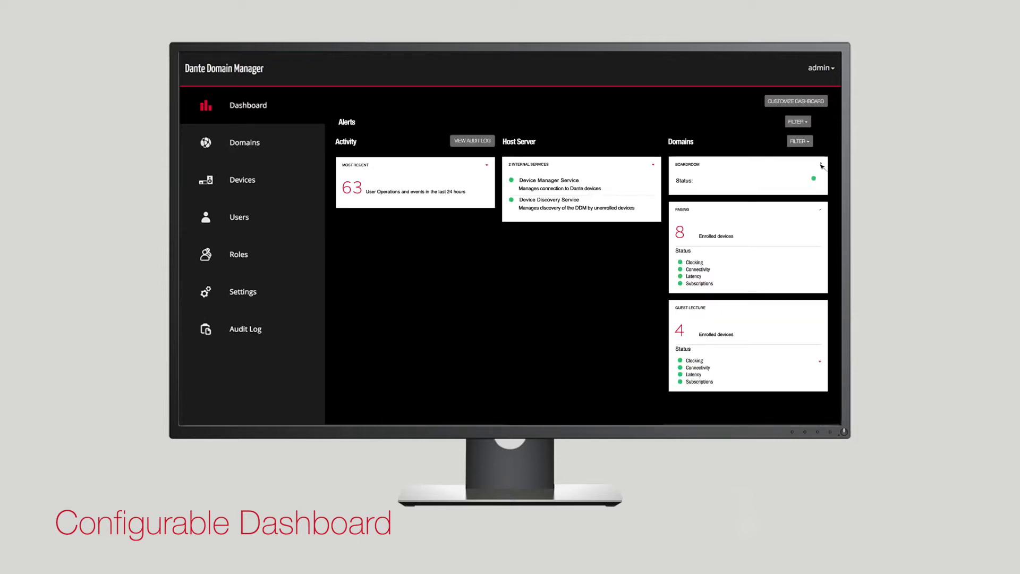